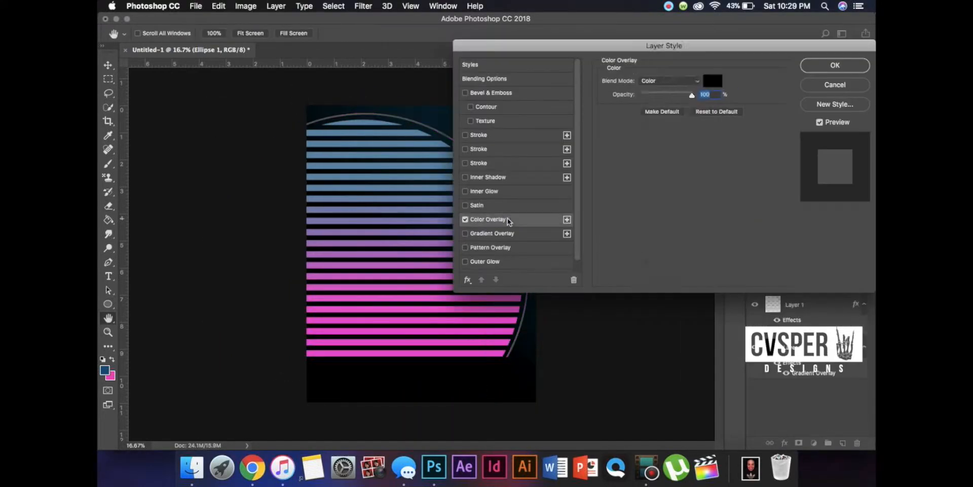
Step: Enable the Color Overlay effect for the Ellipse 1 circle outline layer
left_click(484, 79)
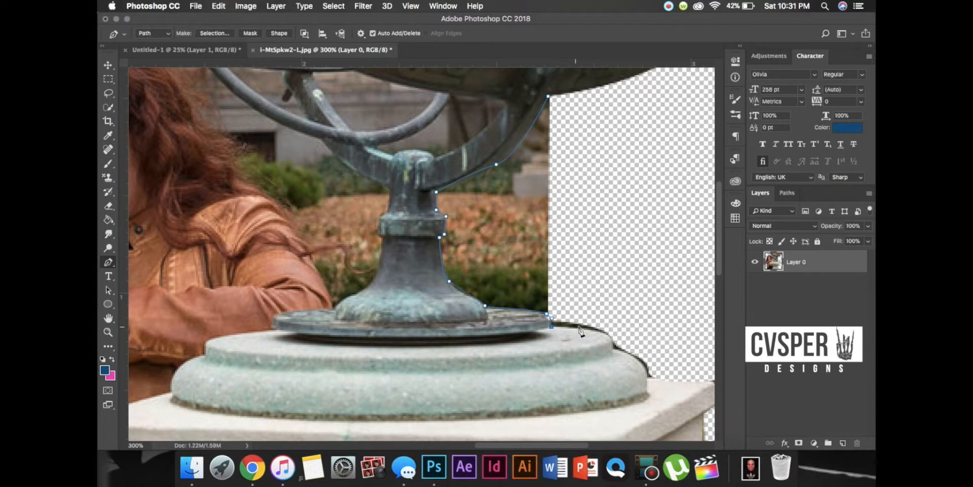
Step: Scroll the photo document view while tracing the statue's edge with a path
scroll("down", 3)
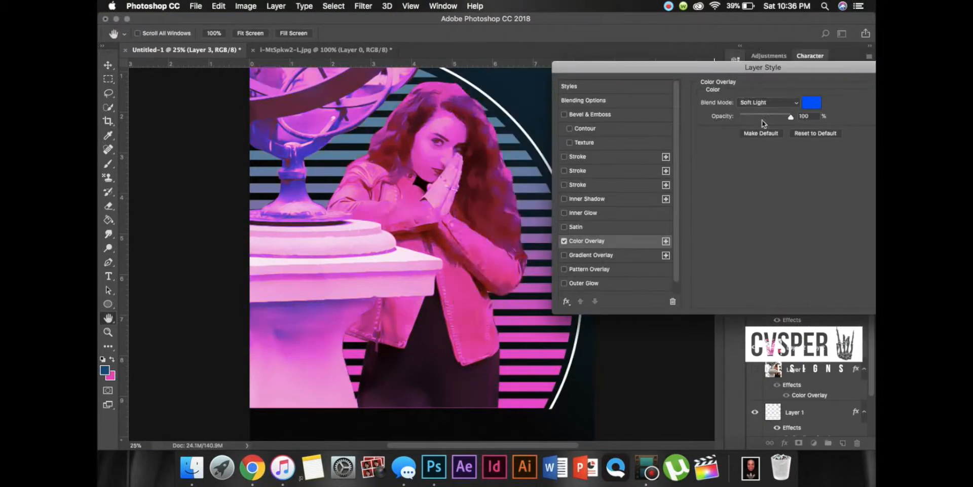
Step: Adjust the opacity of the cut-out's Soft Light colour overlay
left_click(811, 102)
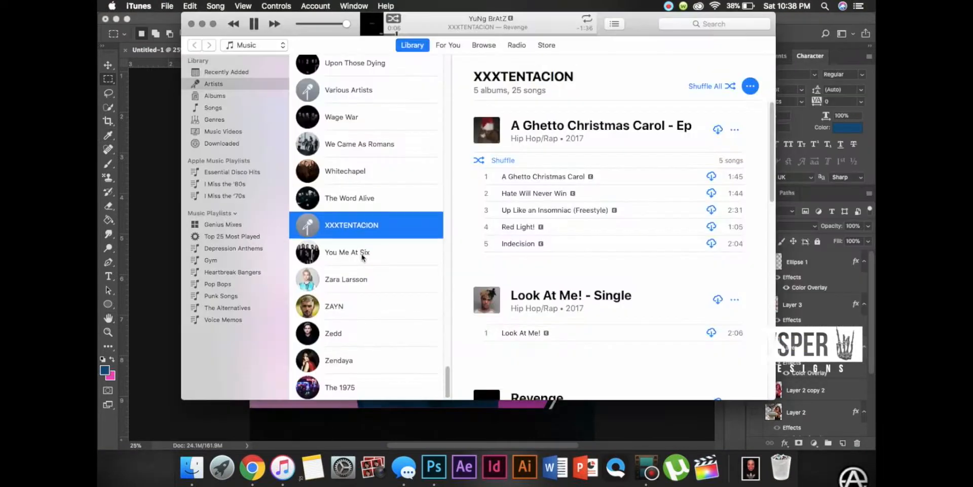
Step: Select XXXTENTACION from the Artists list in the iTunes library
left_click(433, 467)
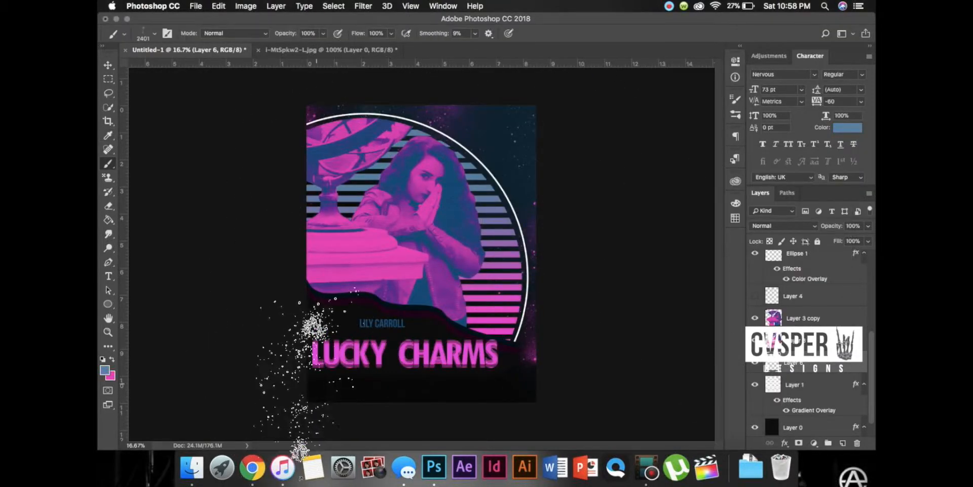
Step: Open the Layer menu to align the credit layer to the selection
left_click(275, 6)
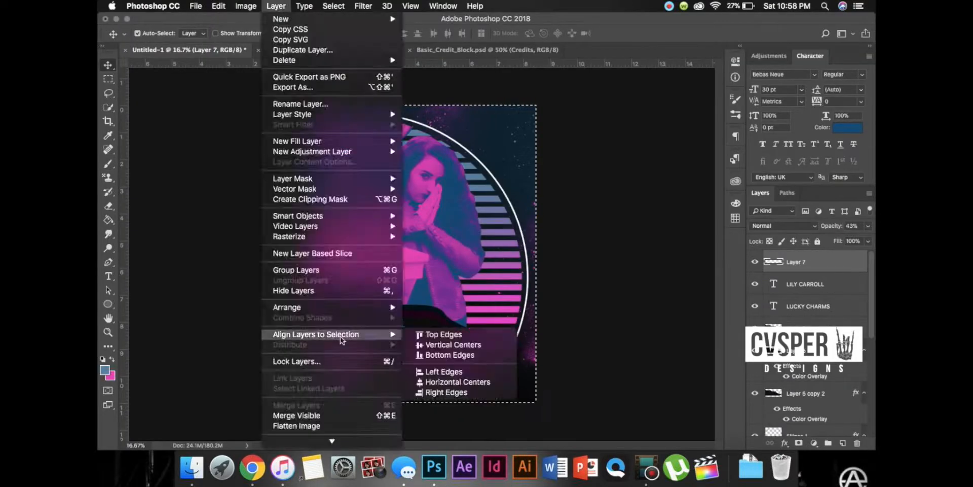